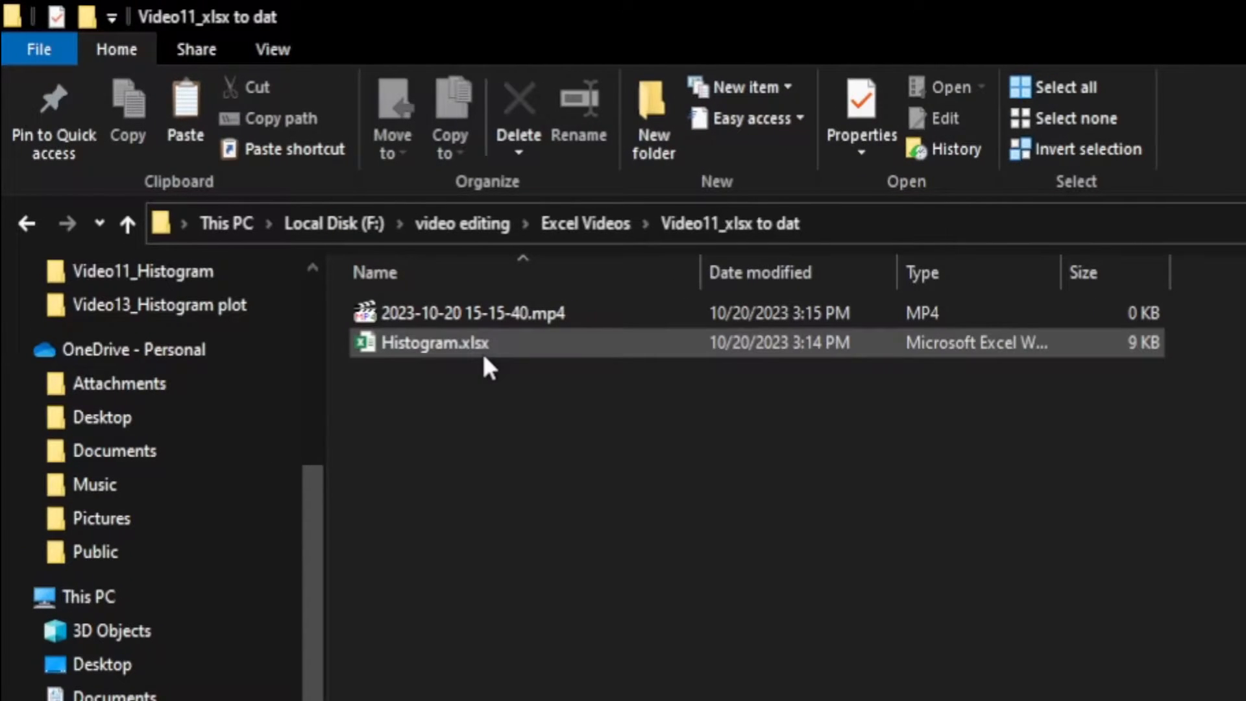
{"action": "mouse_move", "coordinate": [465, 362]}
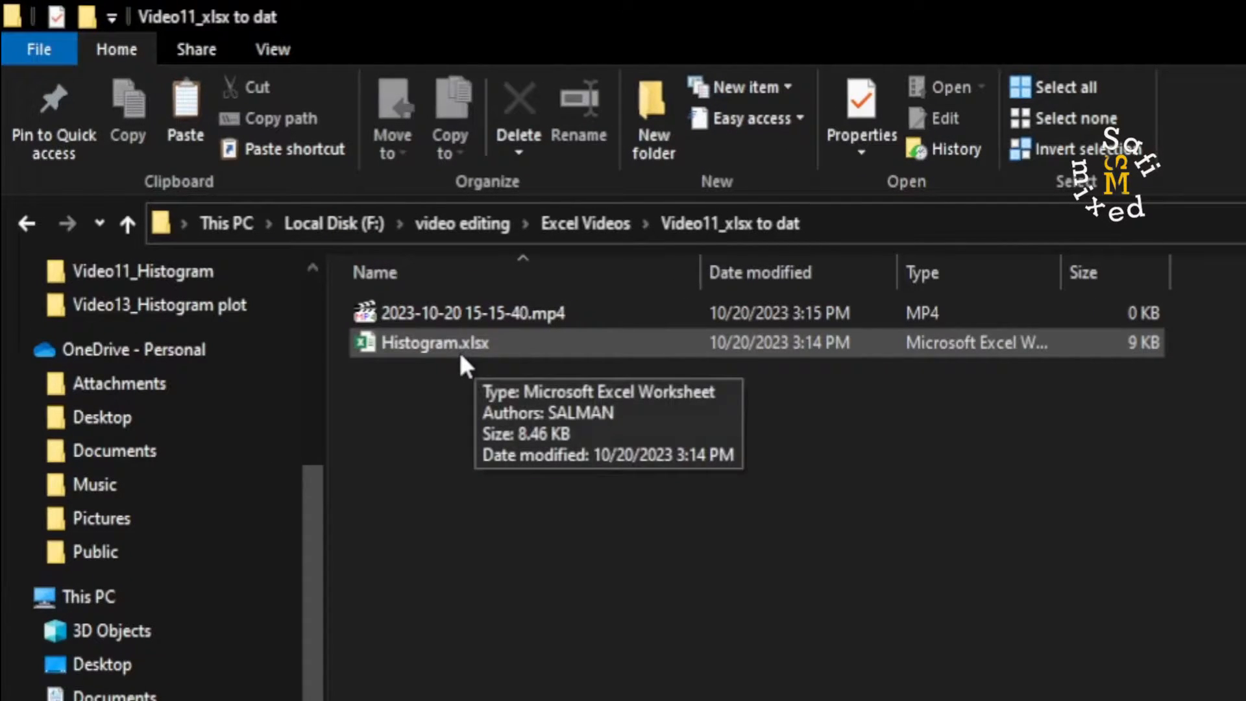
{"action": "mouse_move", "coordinate": [489, 364]}
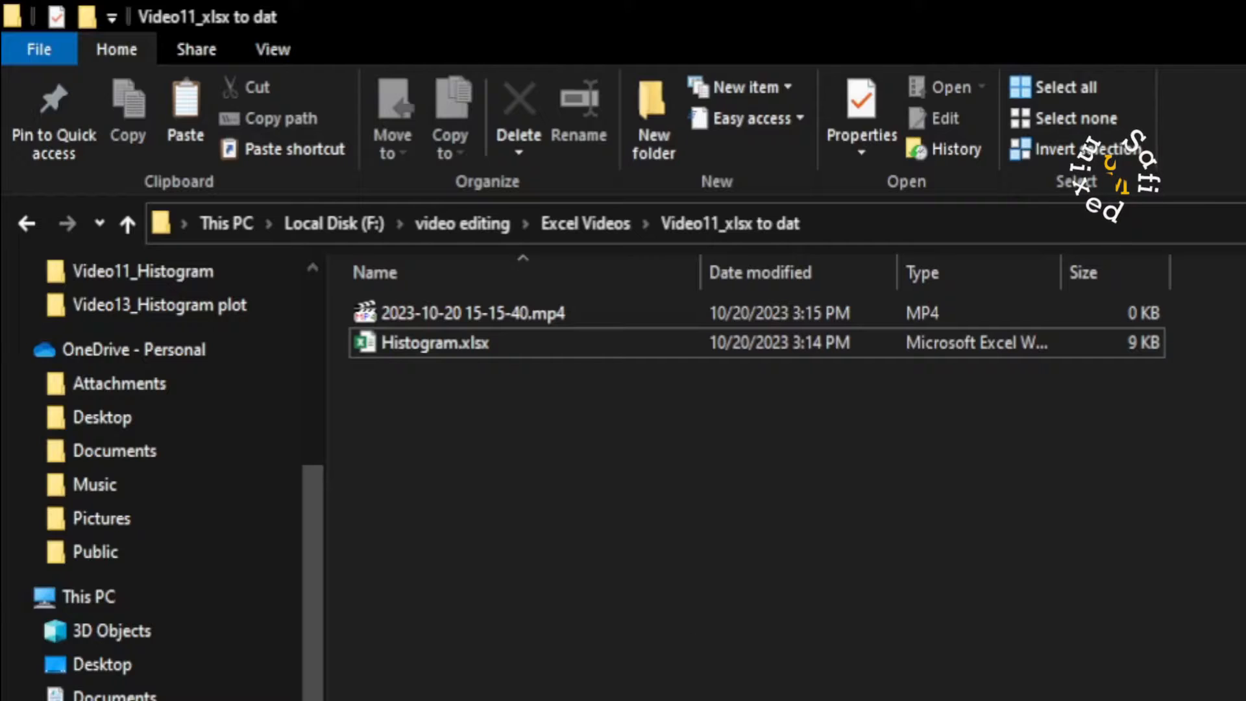
- Open Histogram.xlsx and go to the File menu's Save As page
{"action": "double_click", "coordinate": [435, 343]}
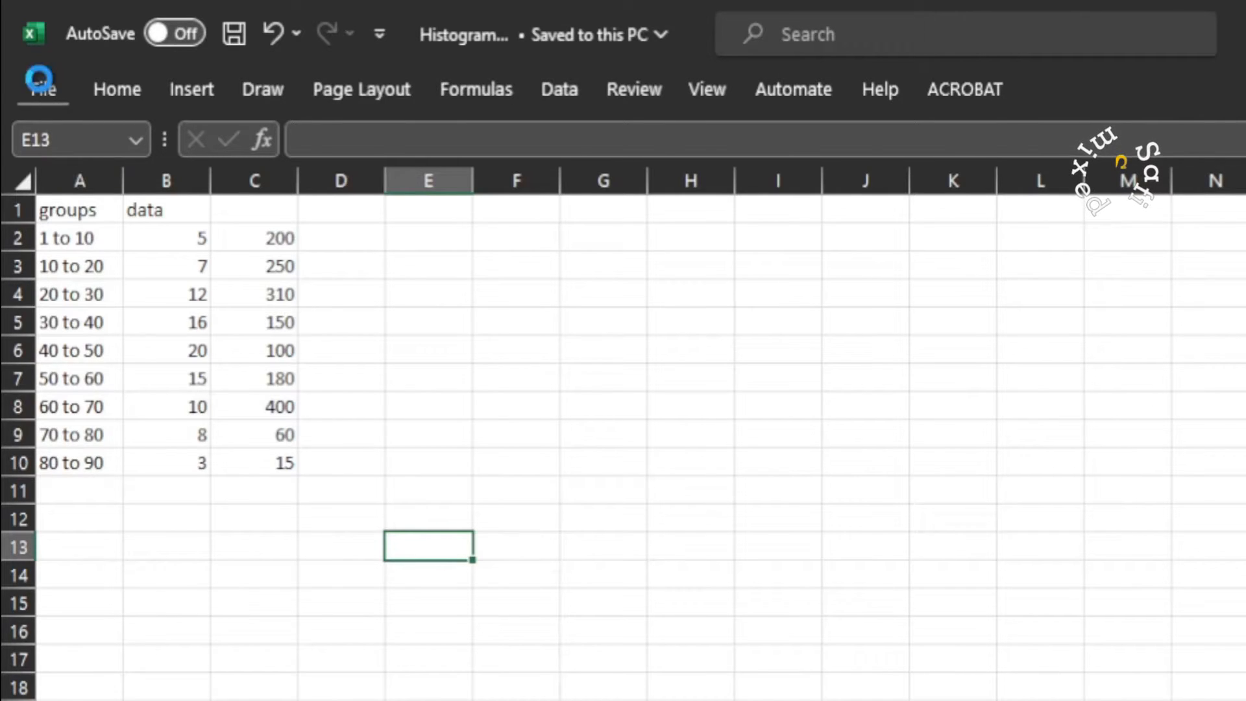
{"action": "left_click", "coordinate": [41, 87]}
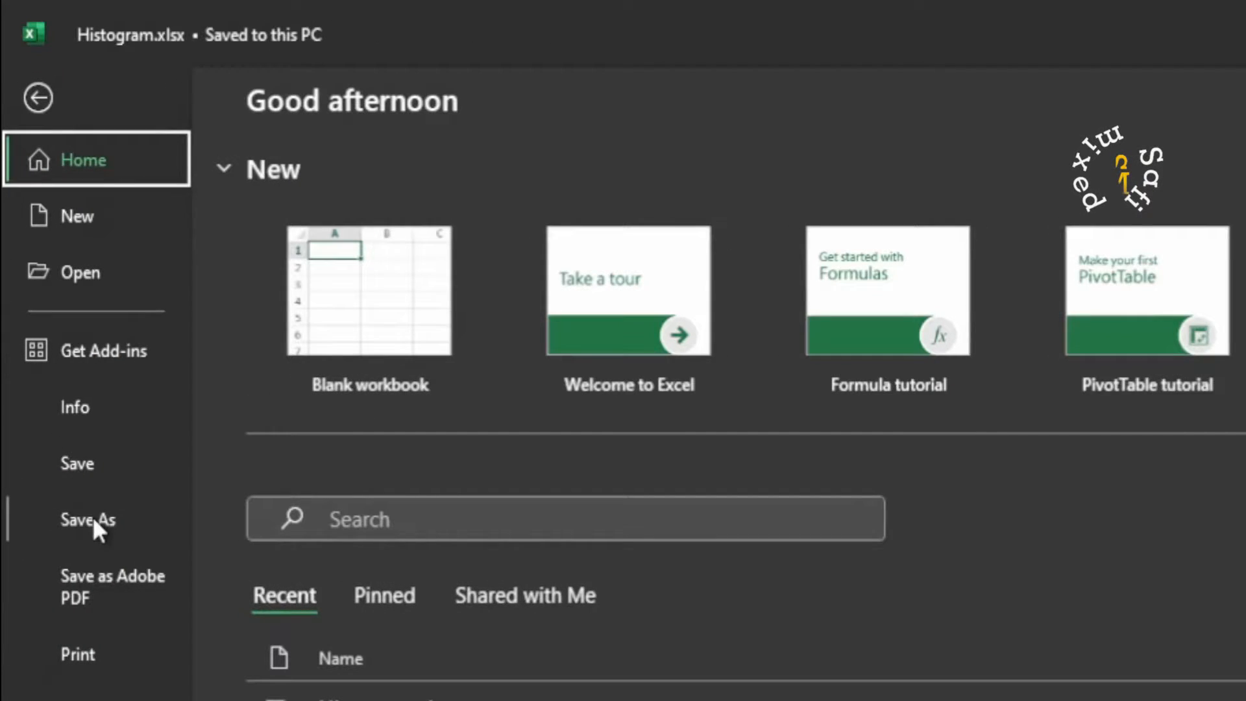
{"action": "left_click", "coordinate": [87, 519]}
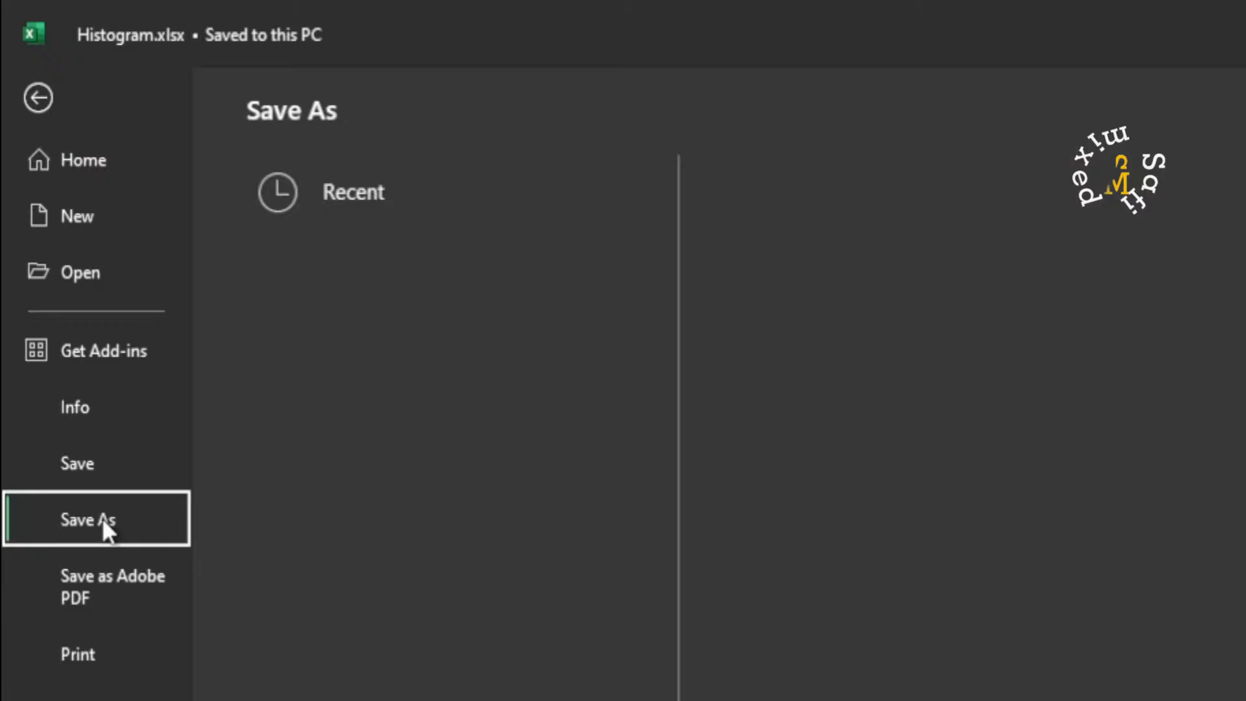
- Save the workbook as Histogram.csv in CSV (Comma delimited) format
{"action": "left_click", "coordinate": [88, 520]}
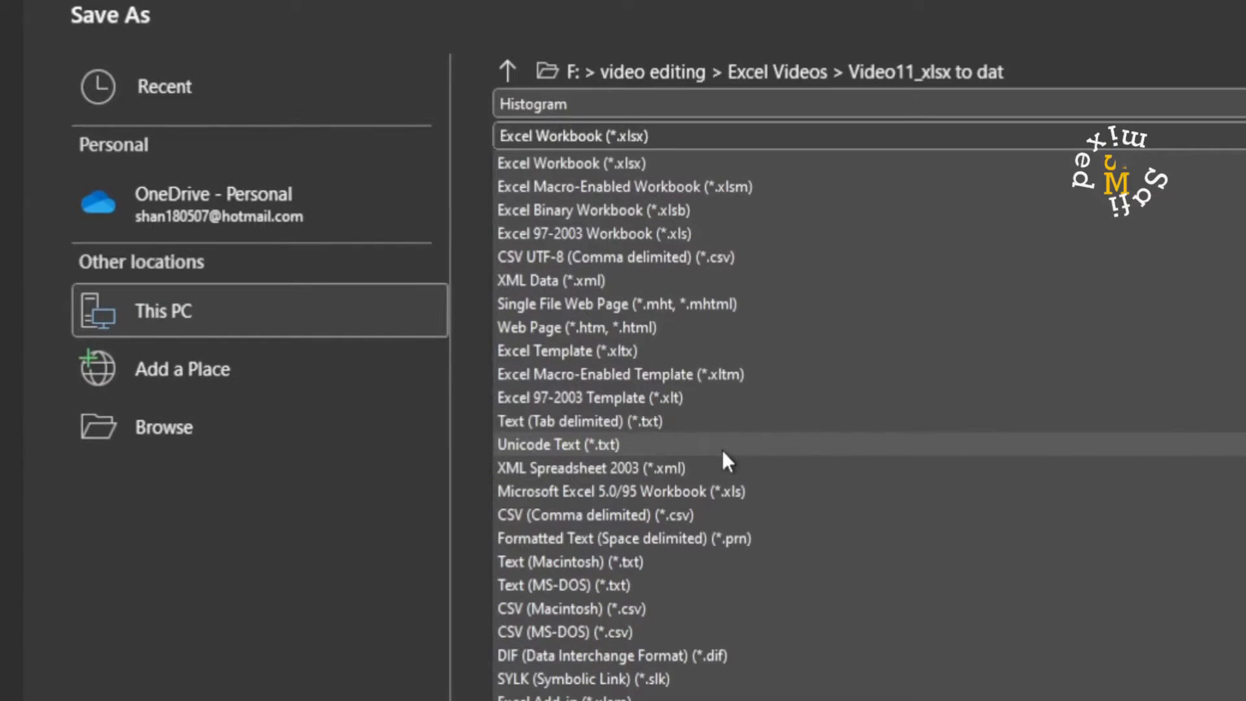
{"action": "mouse_move", "coordinate": [624, 538]}
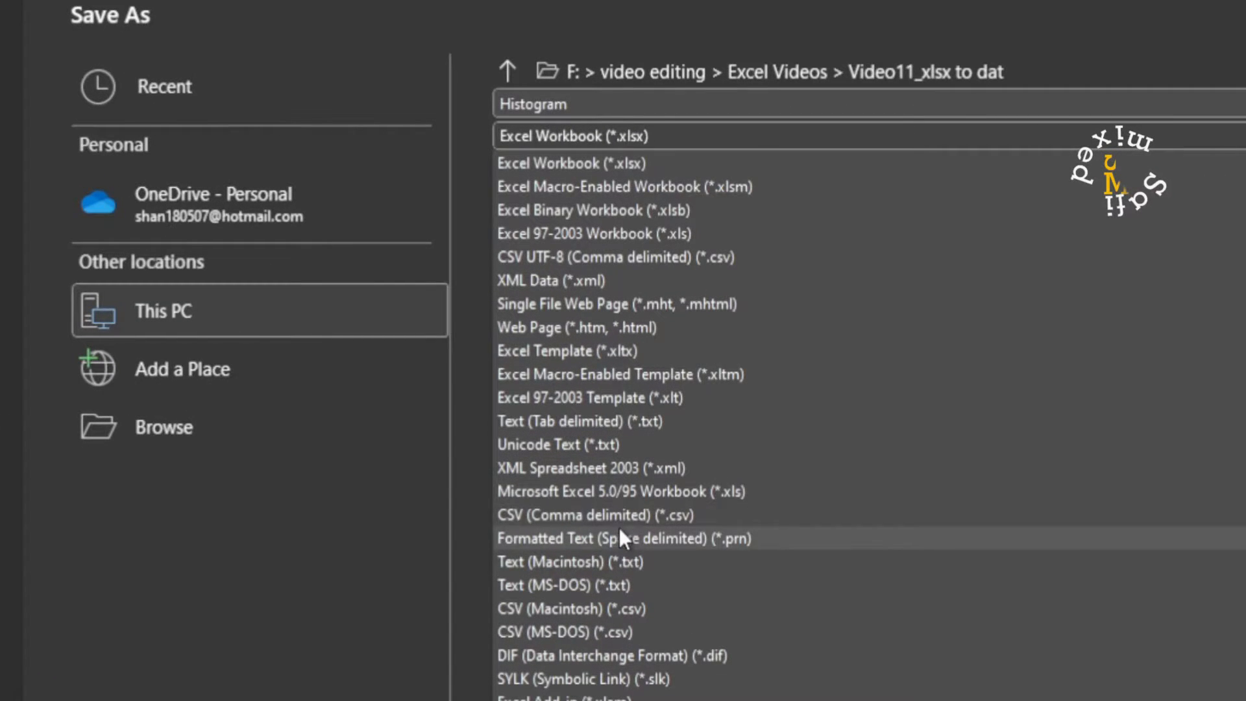
{"action": "mouse_move", "coordinate": [663, 523]}
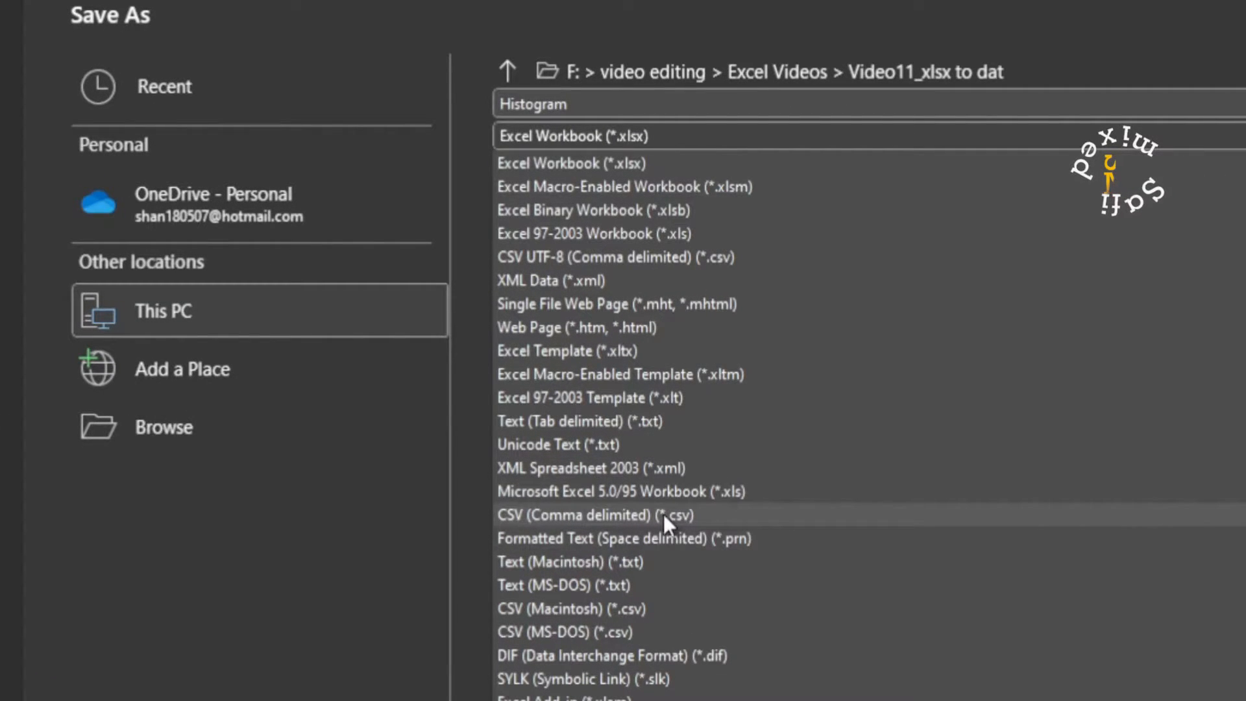
{"action": "mouse_move", "coordinate": [627, 520]}
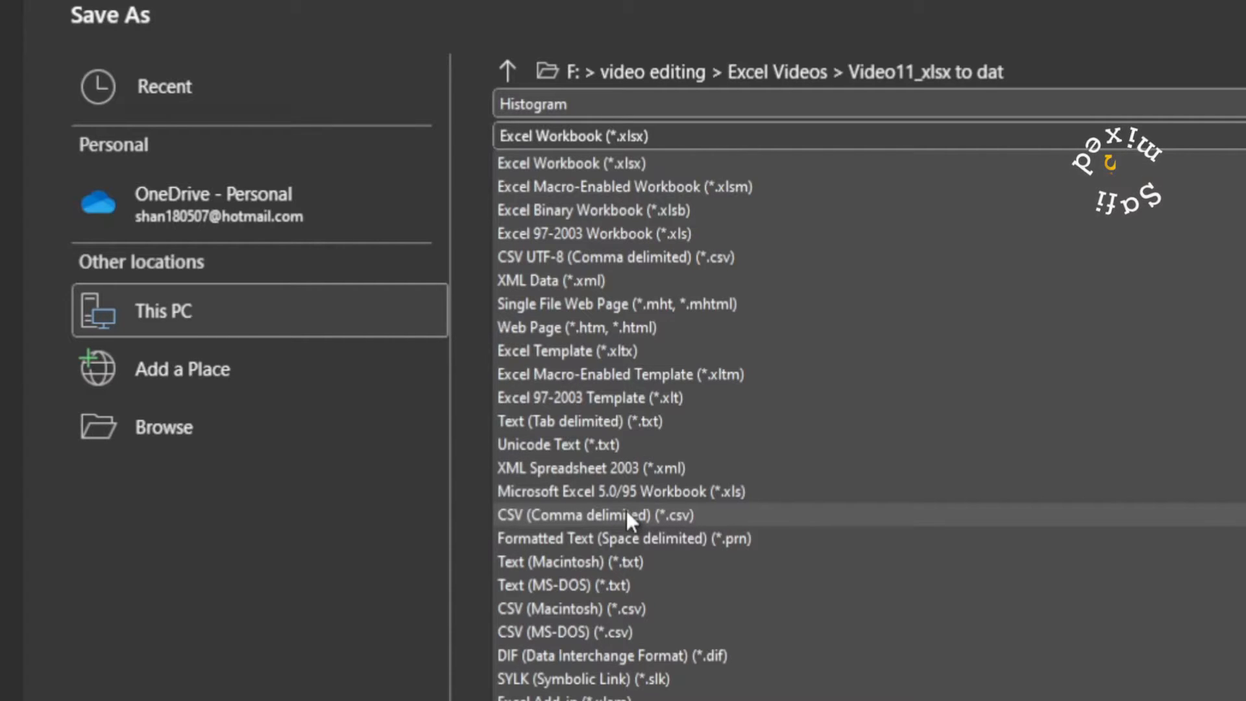
{"action": "left_click", "coordinate": [594, 515]}
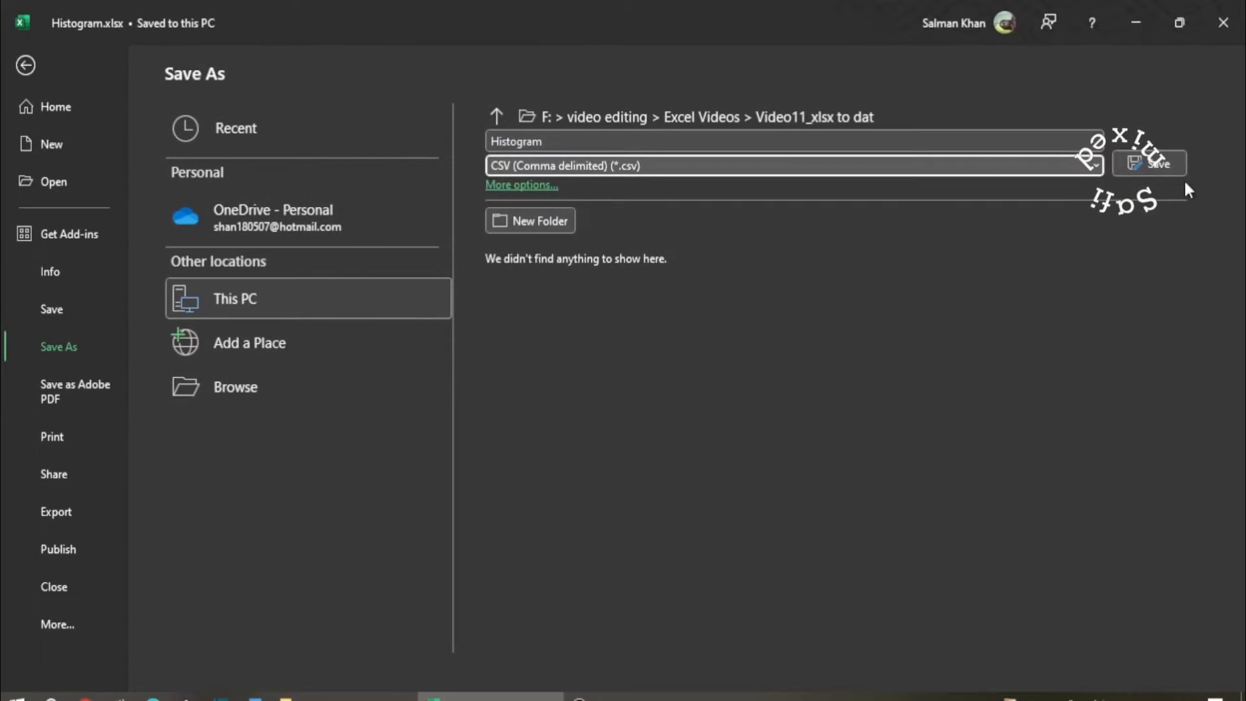
{"action": "left_click", "coordinate": [1149, 164]}
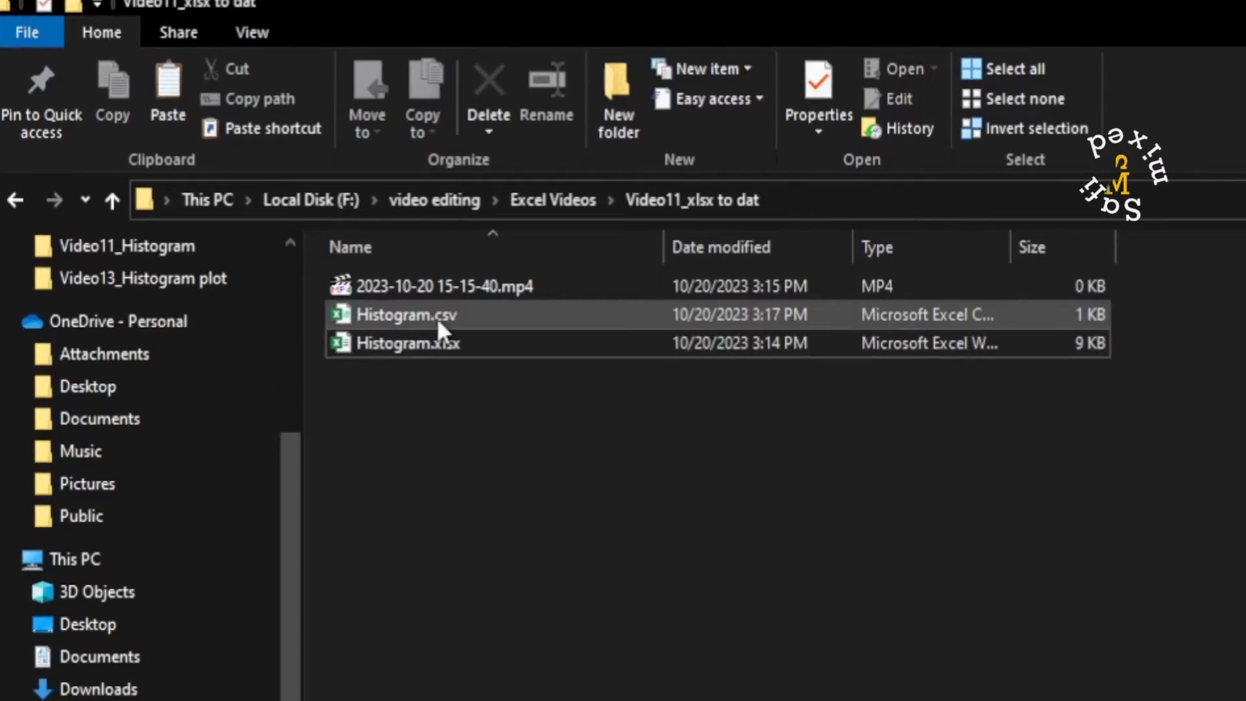
{"action": "mouse_move", "coordinate": [445, 318]}
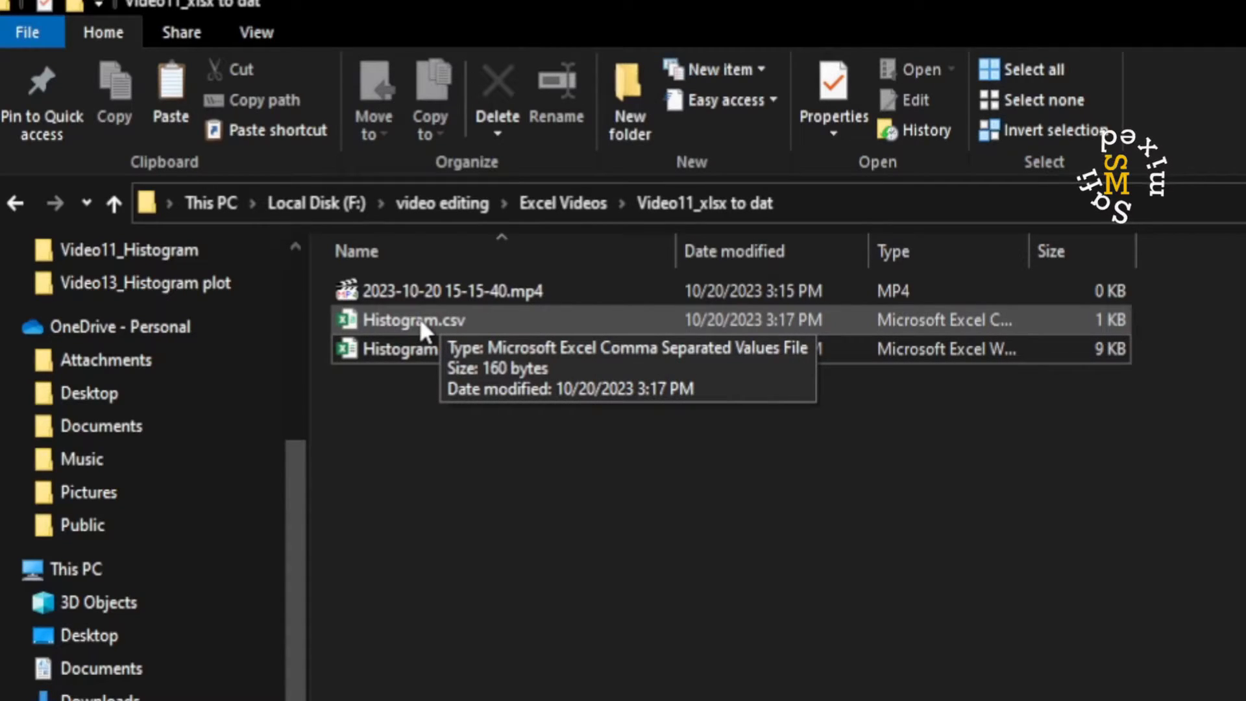
- Select Histogram.csv in File Explorer beside Histogram.xlsx
{"action": "left_click", "coordinate": [414, 319]}
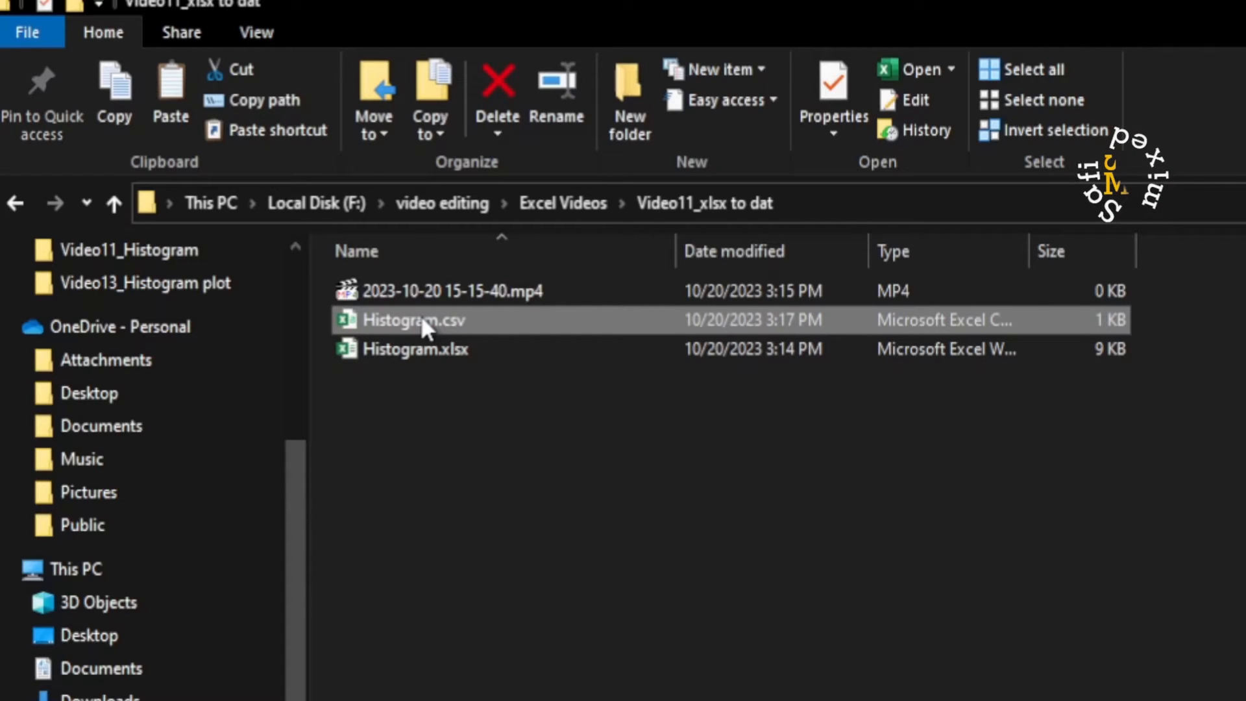
- Open Histogram.csv with Notepad to view its comma-separated lines
{"action": "right_click", "coordinate": [413, 319]}
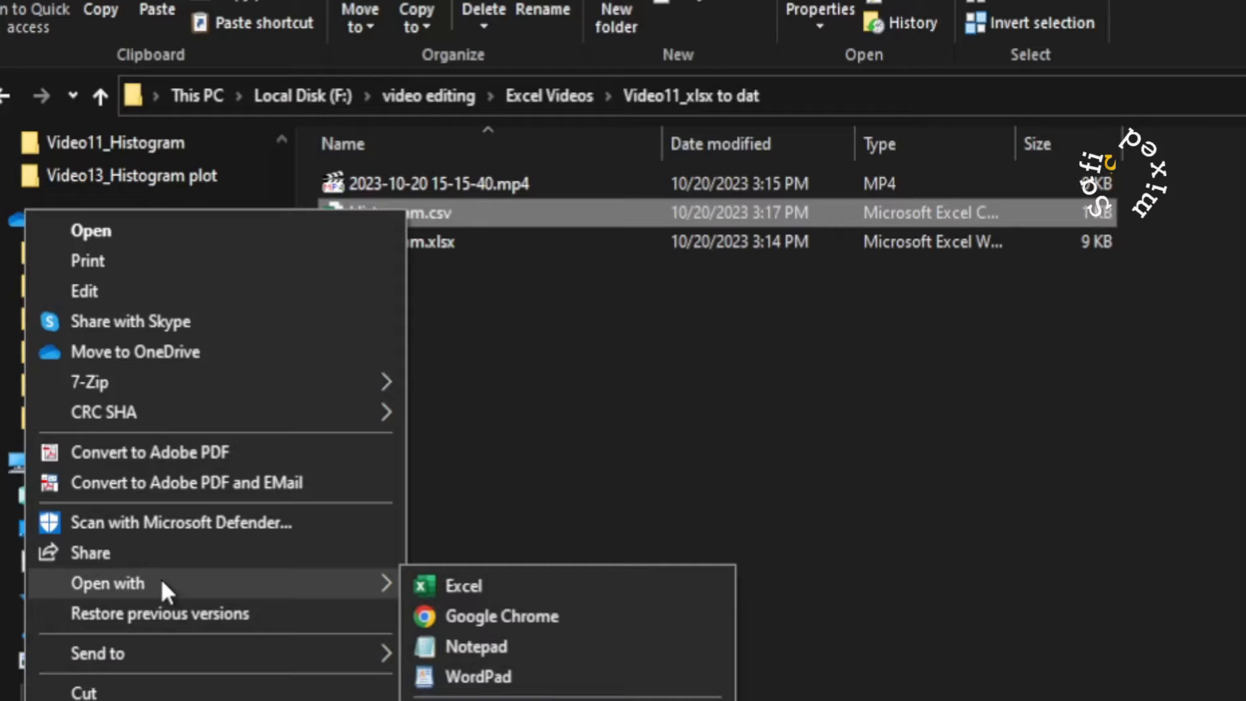
{"action": "mouse_move", "coordinate": [490, 624]}
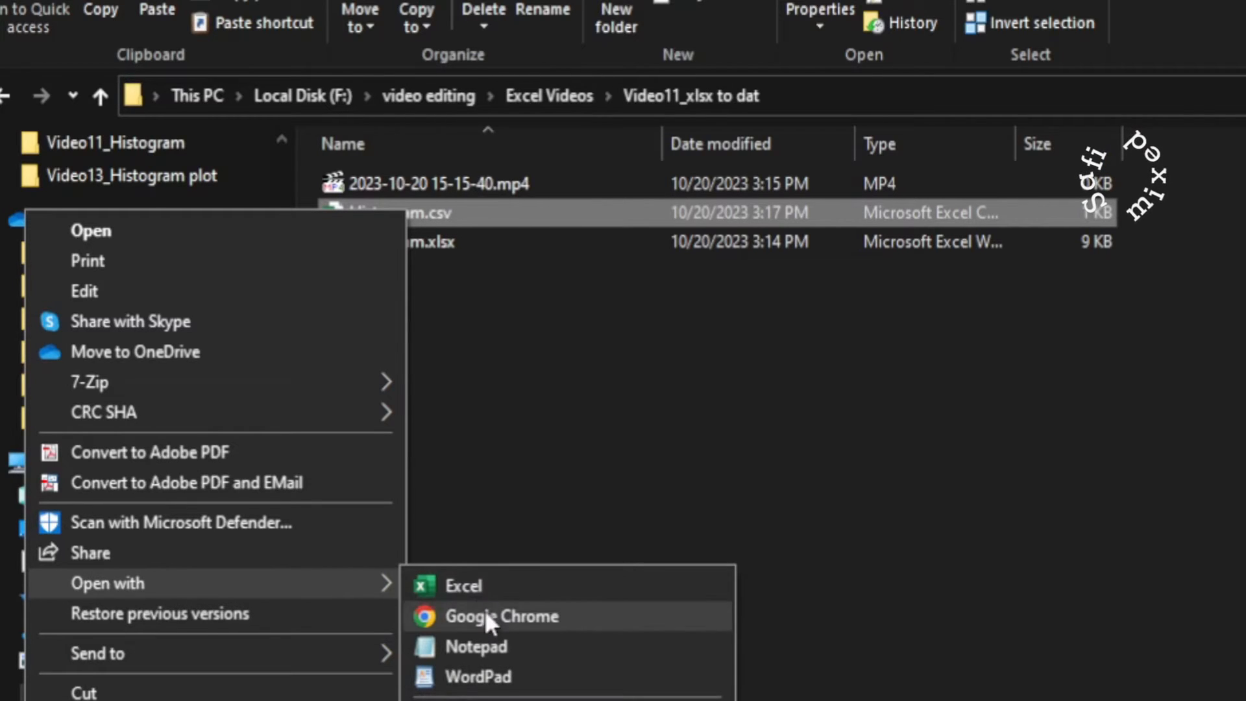
{"action": "left_click", "coordinate": [500, 616]}
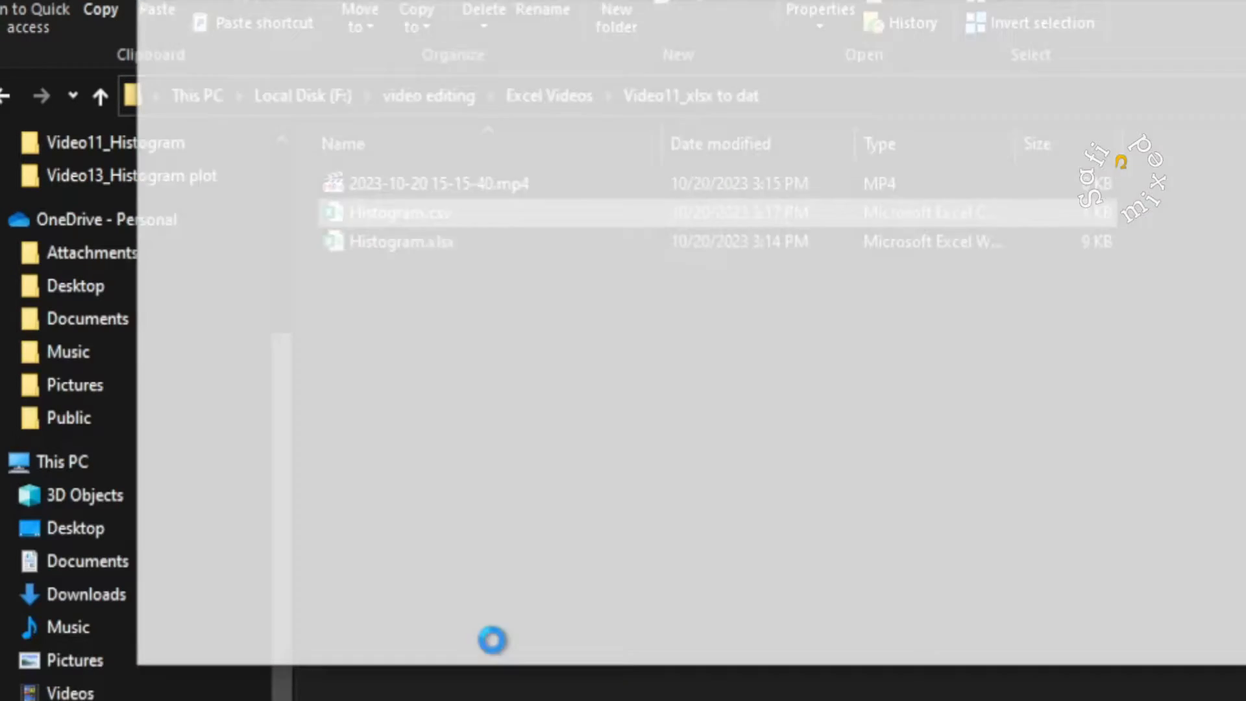
{"action": "double_click", "coordinate": [400, 212]}
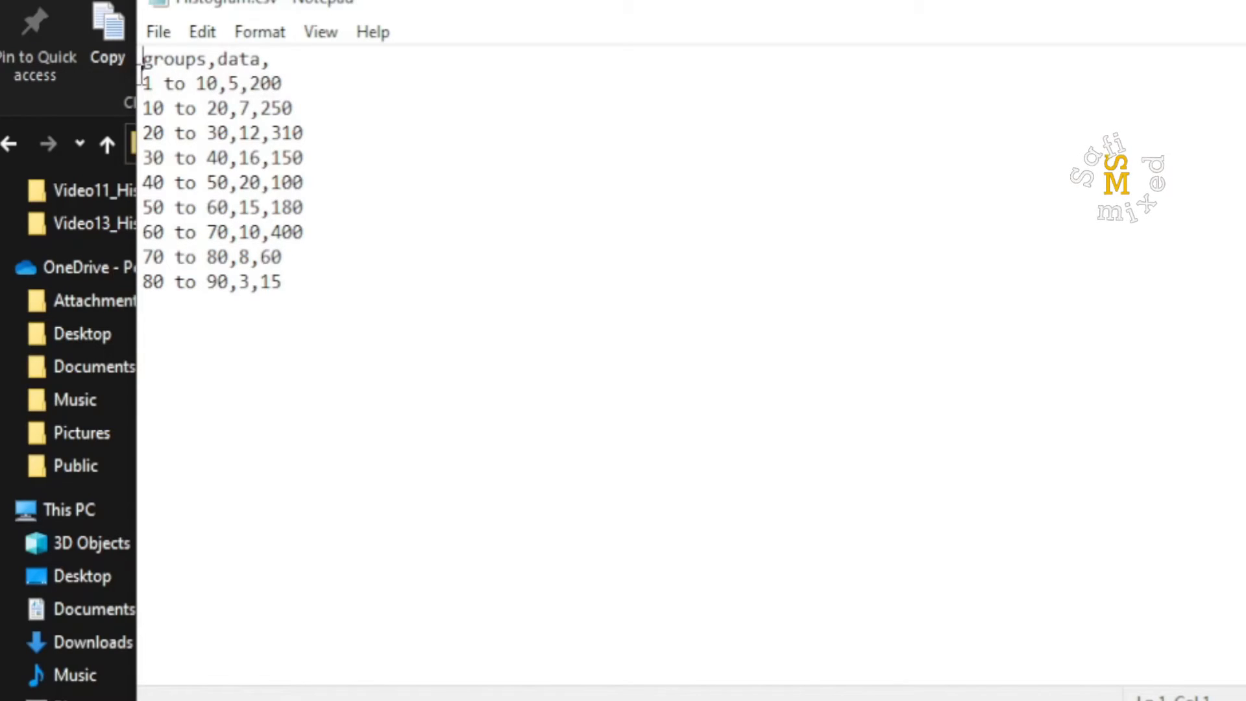
{"action": "mouse_move", "coordinate": [250, 83]}
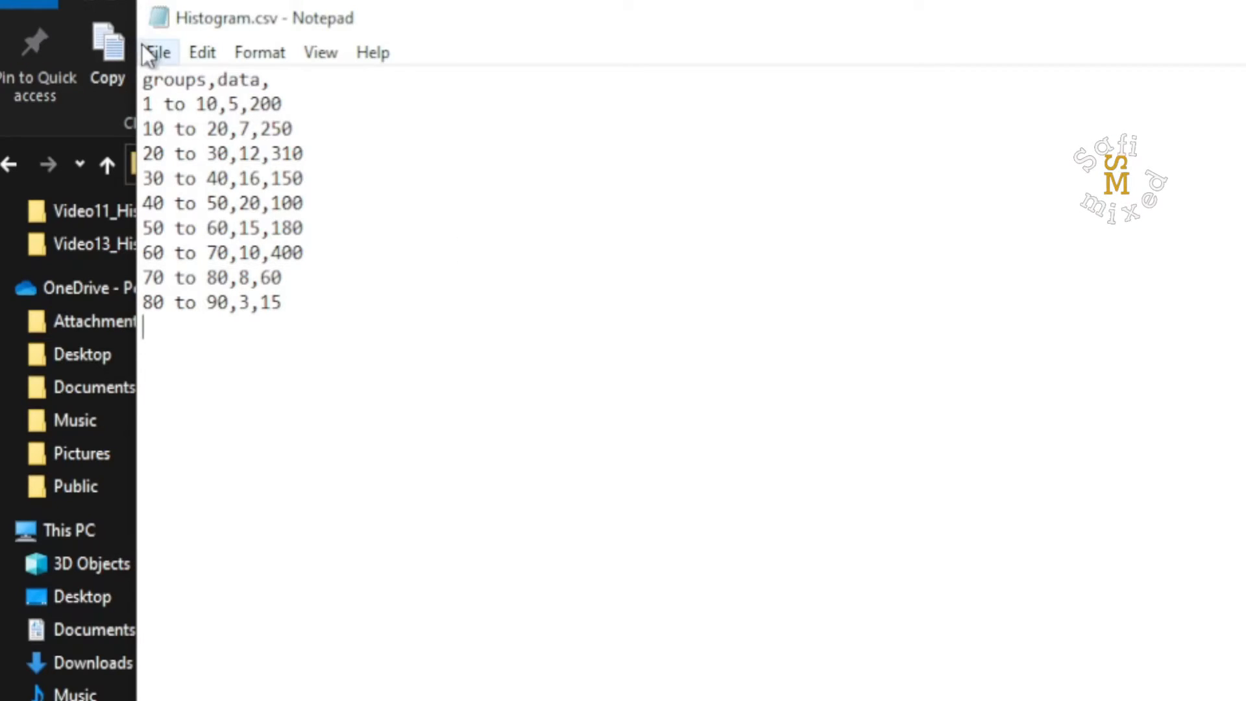
- Save the Notepad file as Histogram.dat with Save as type set to All Files
{"action": "left_click", "coordinate": [157, 52]}
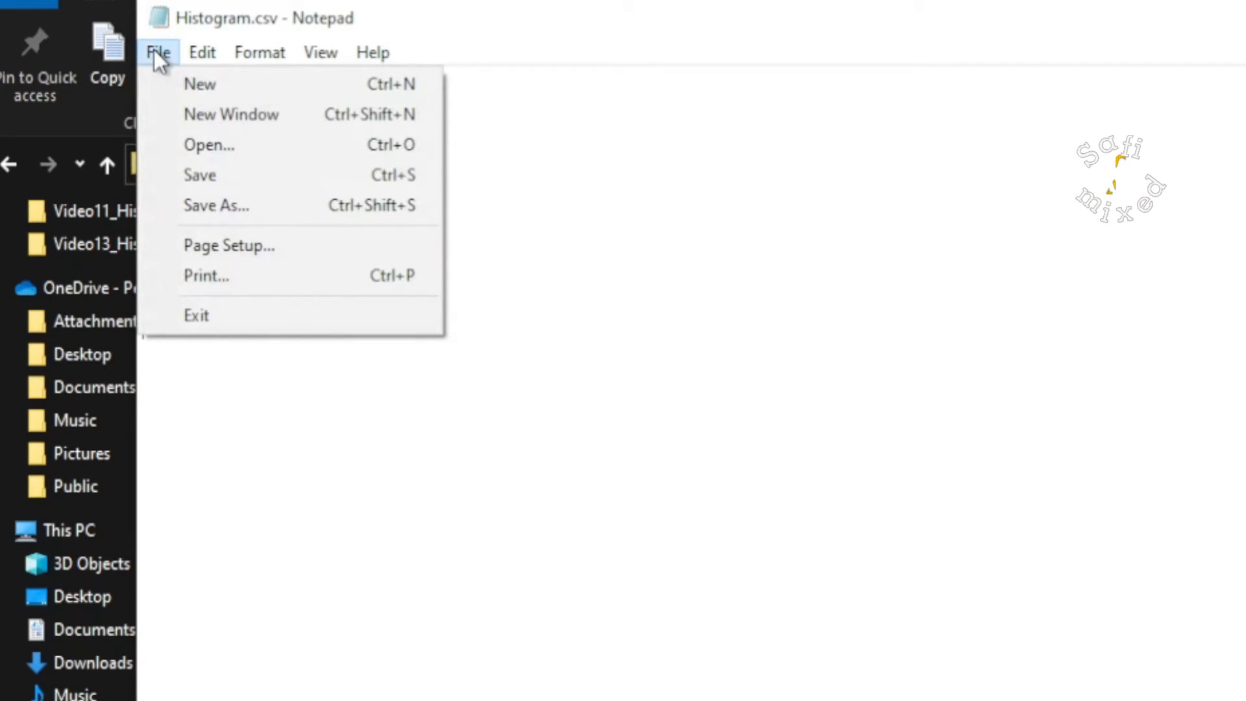
{"action": "mouse_move", "coordinate": [238, 205]}
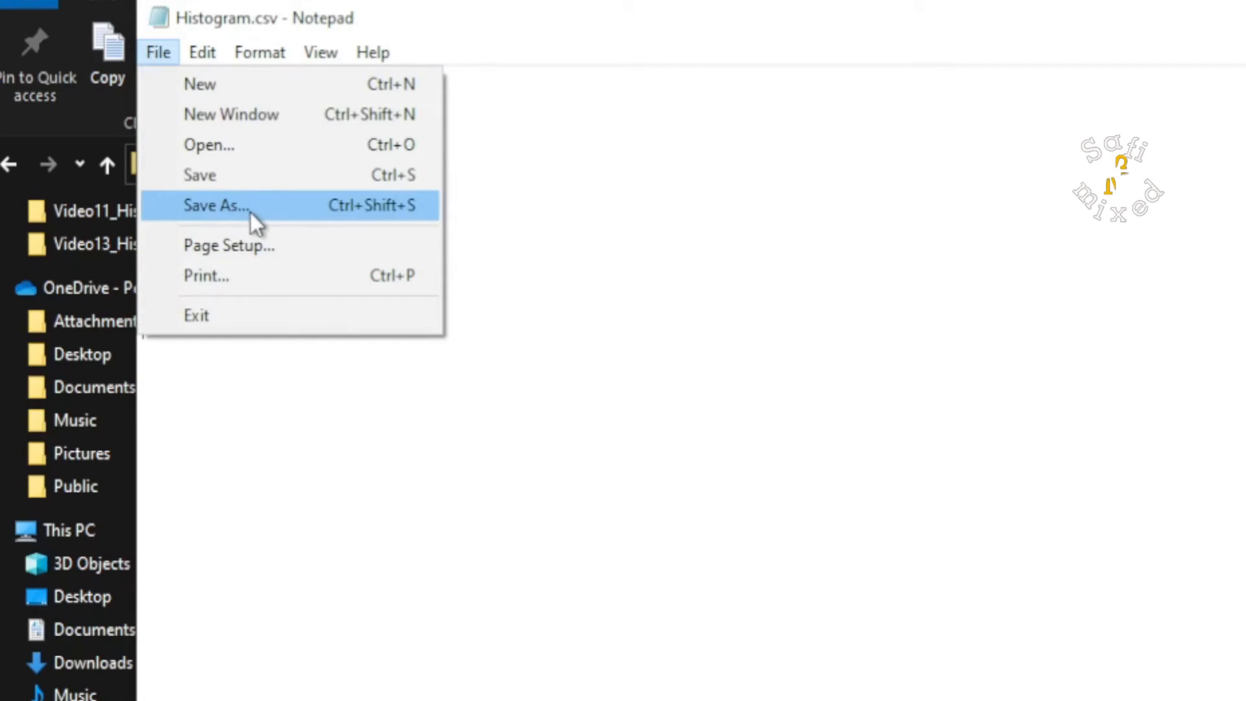
{"action": "left_click", "coordinate": [216, 205]}
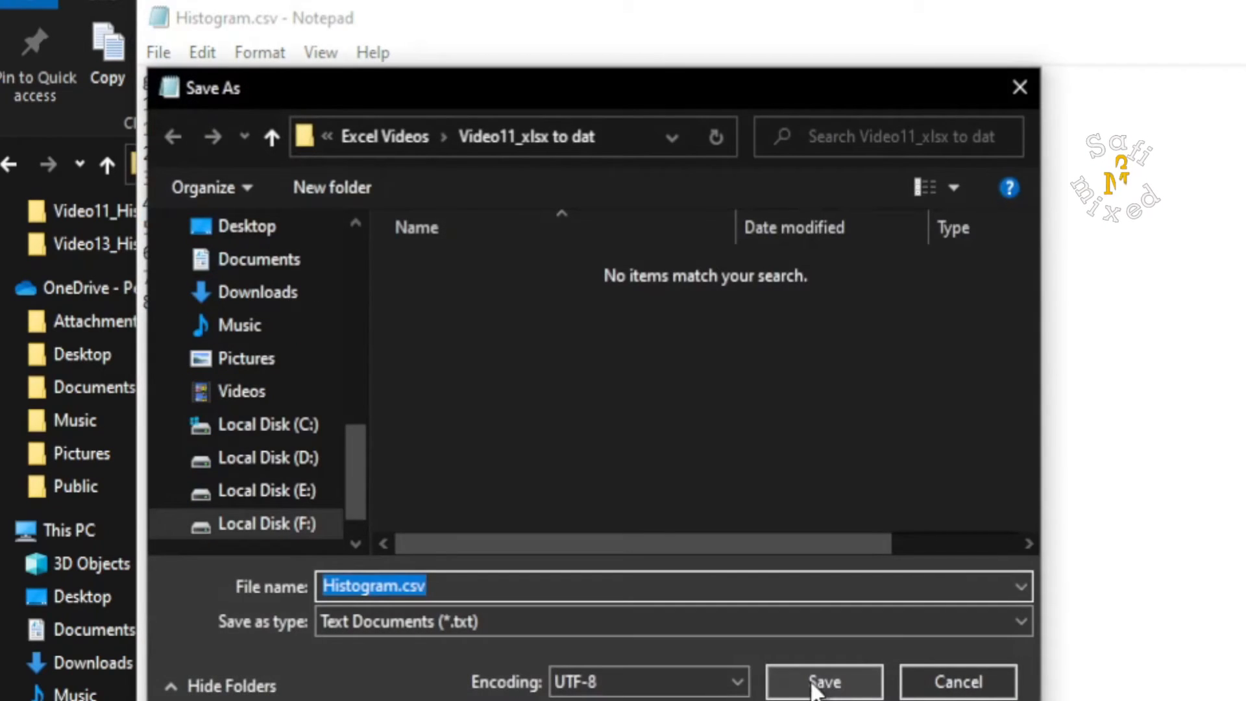
{"action": "mouse_move", "coordinate": [736, 622]}
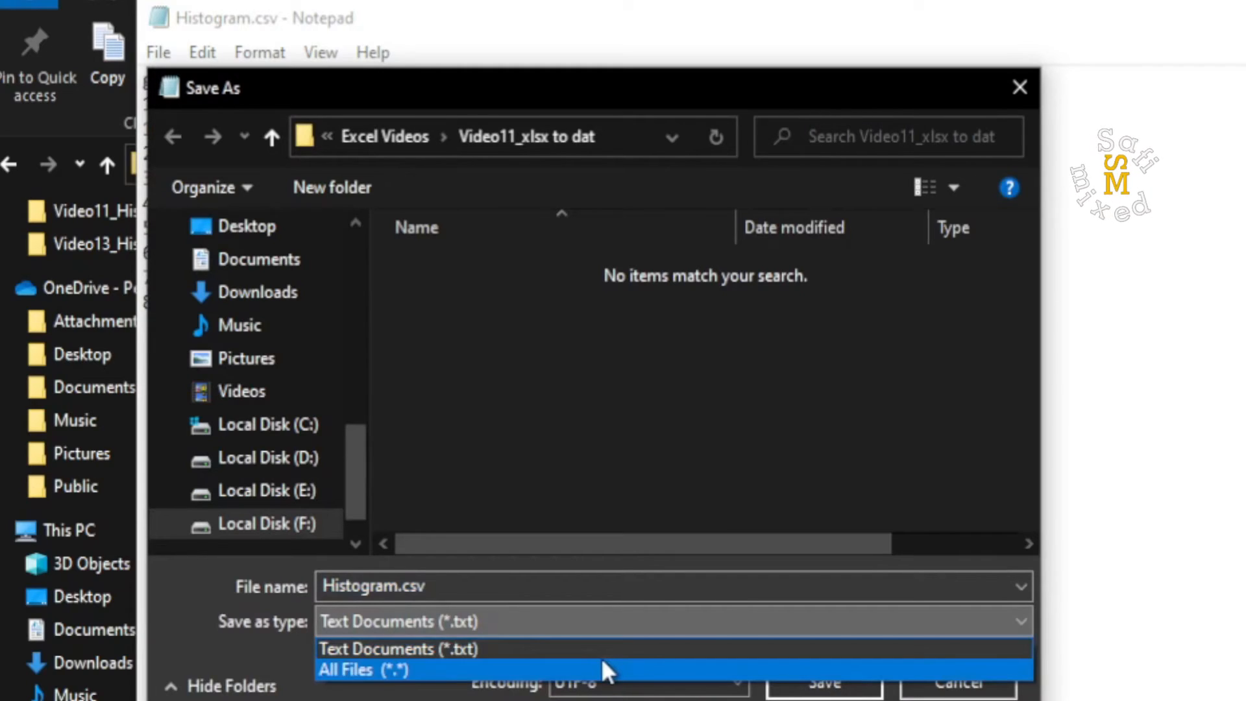
{"action": "left_click", "coordinate": [365, 669]}
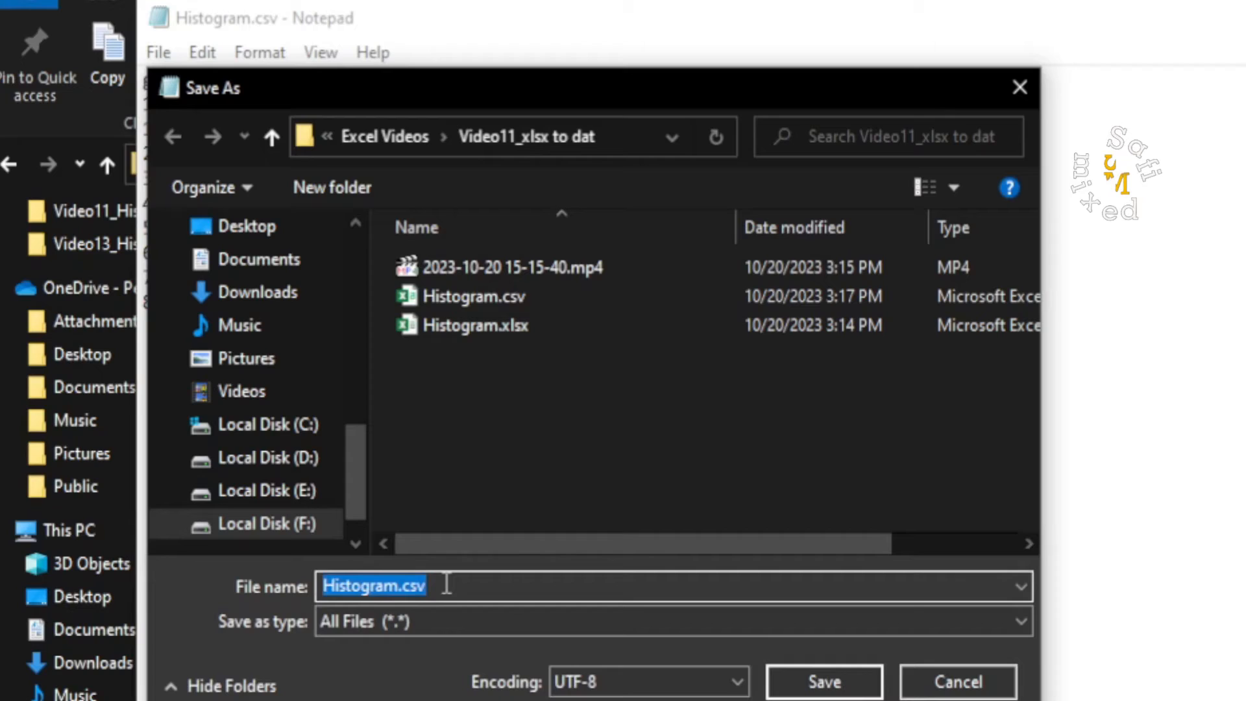
{"action": "type", "text": "Histogram.da"}
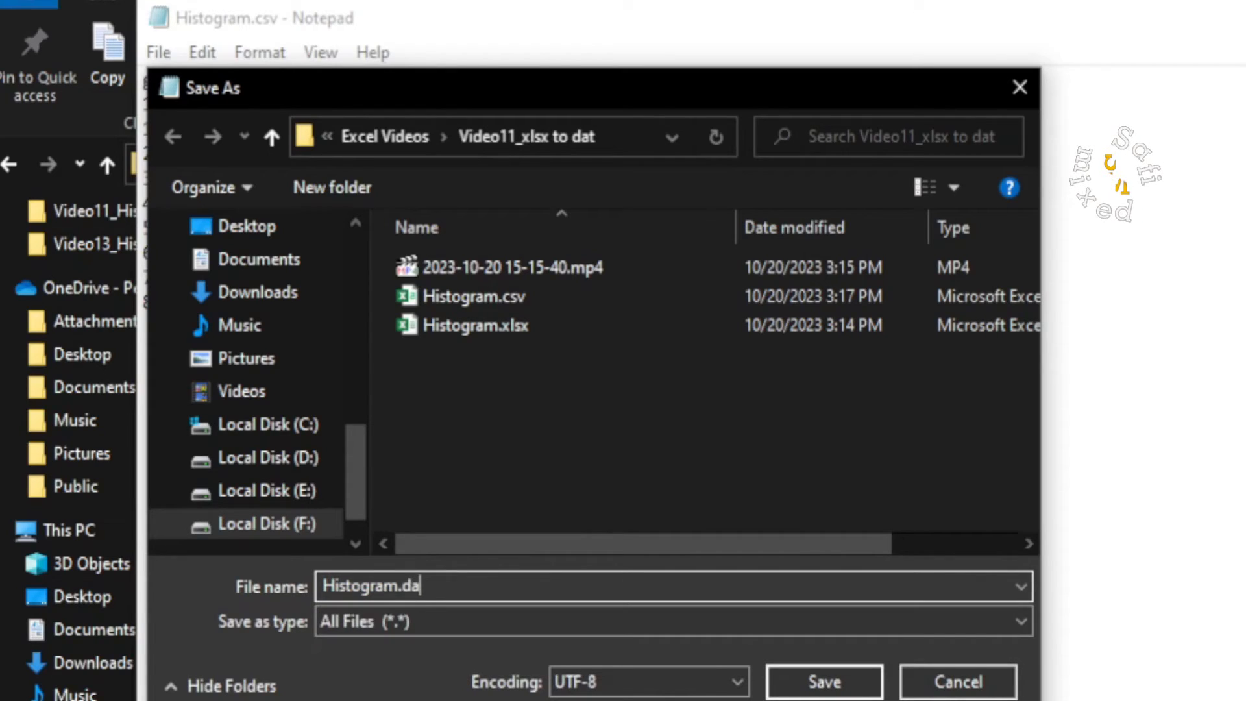
{"action": "type", "text": "t"}
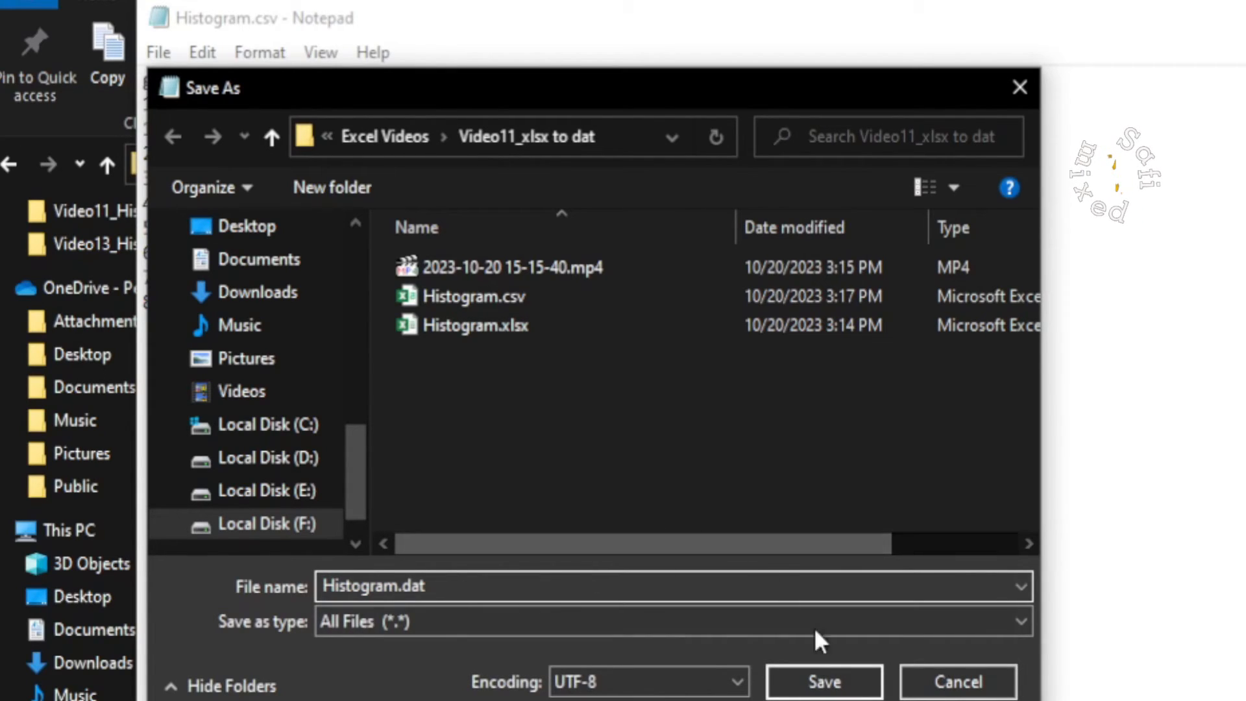
{"action": "left_click", "coordinate": [824, 681]}
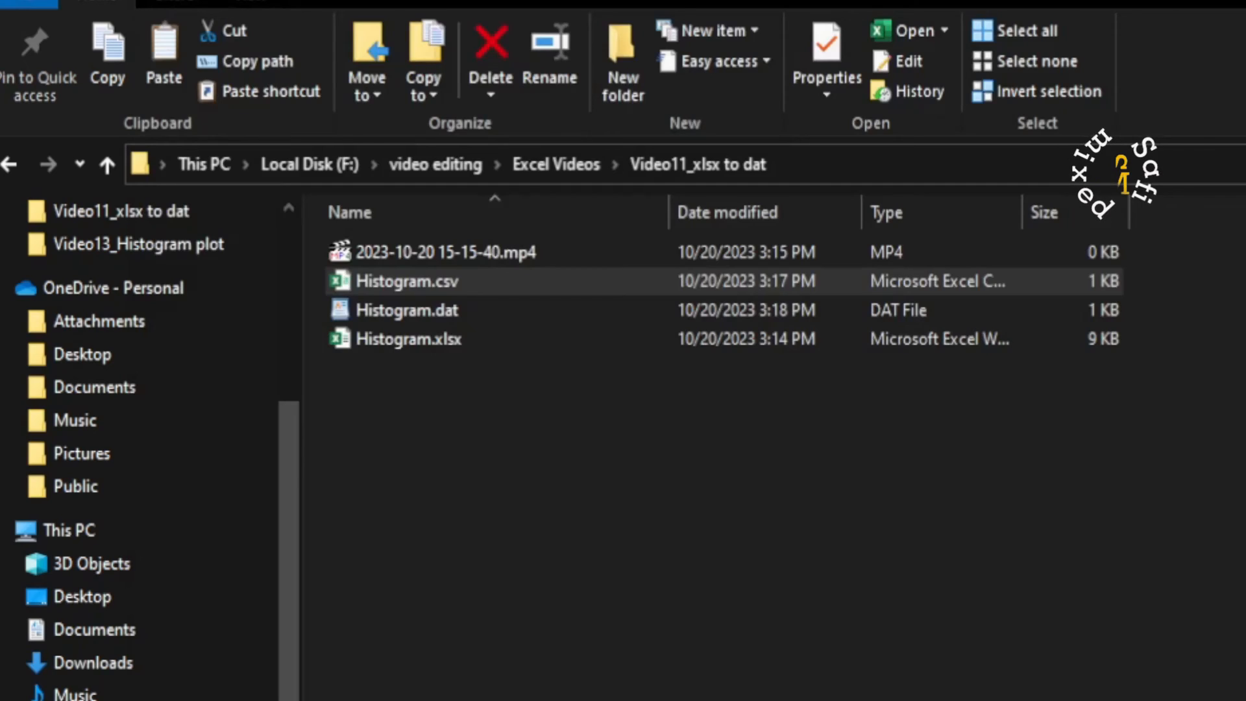
- Check Histogram.dat's details in File Explorer: DAT file, 160 bytes, 3:18 PM
{"action": "left_click", "coordinate": [407, 310]}
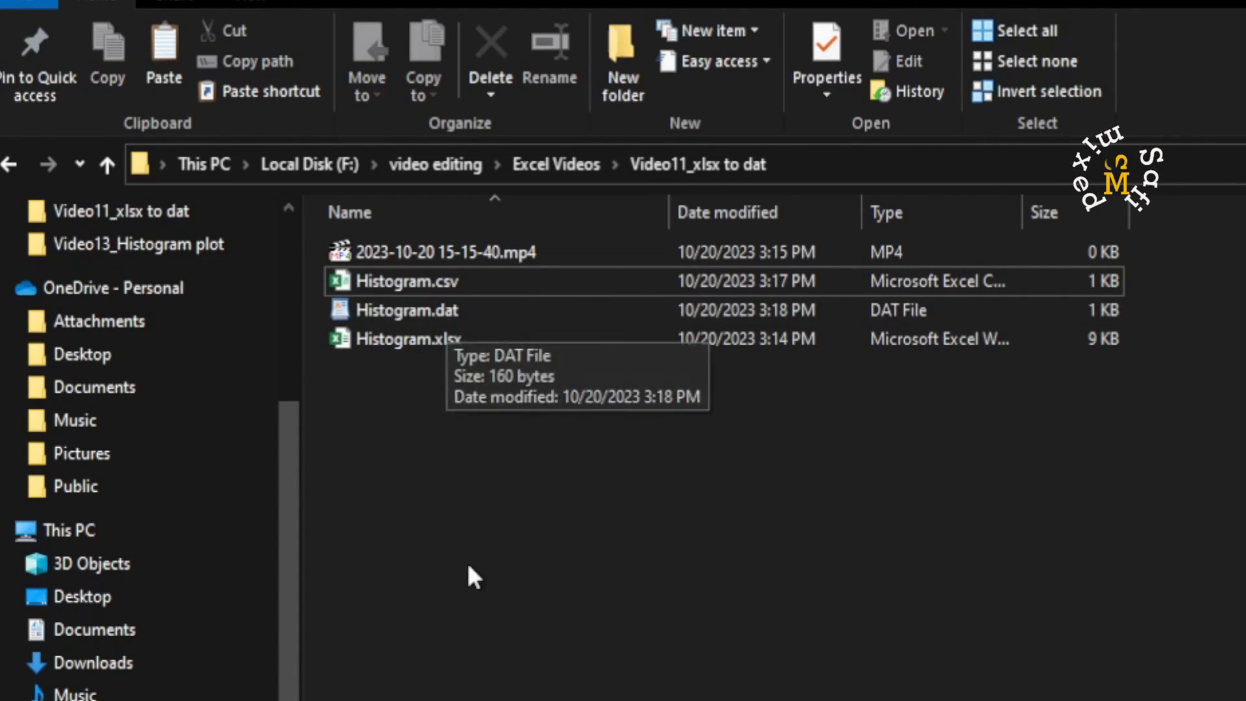
{"action": "mouse_move", "coordinate": [443, 435]}
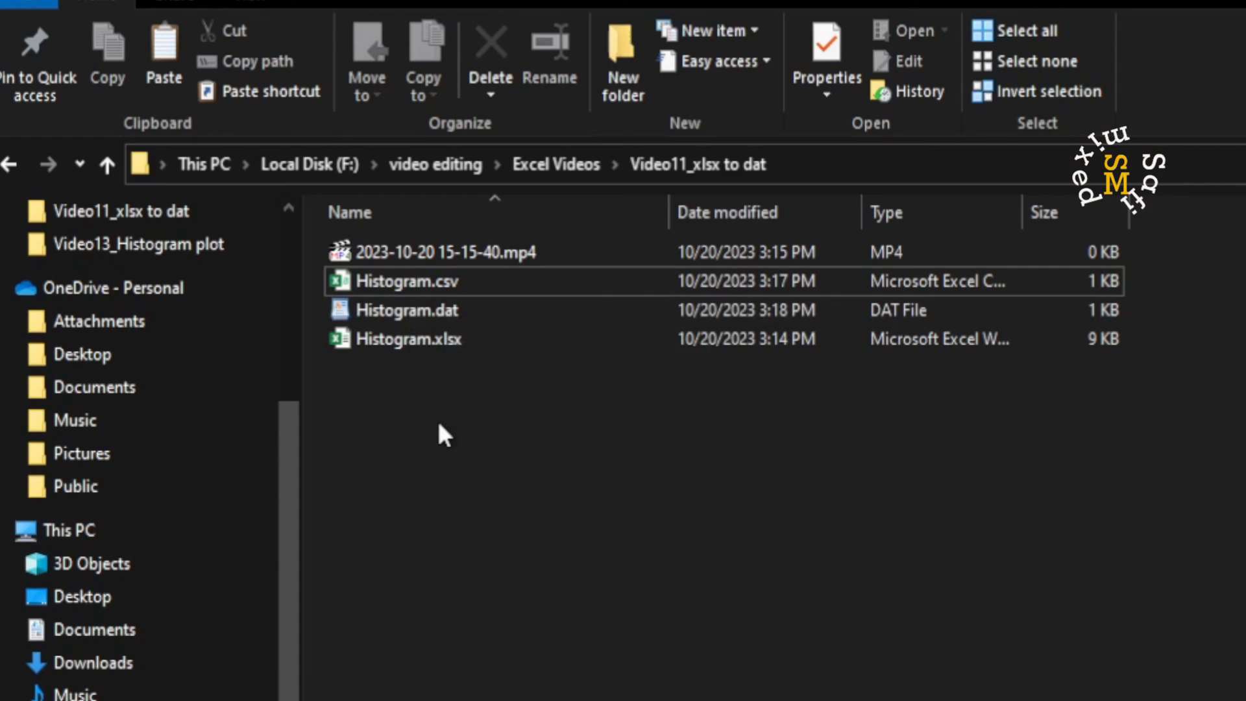